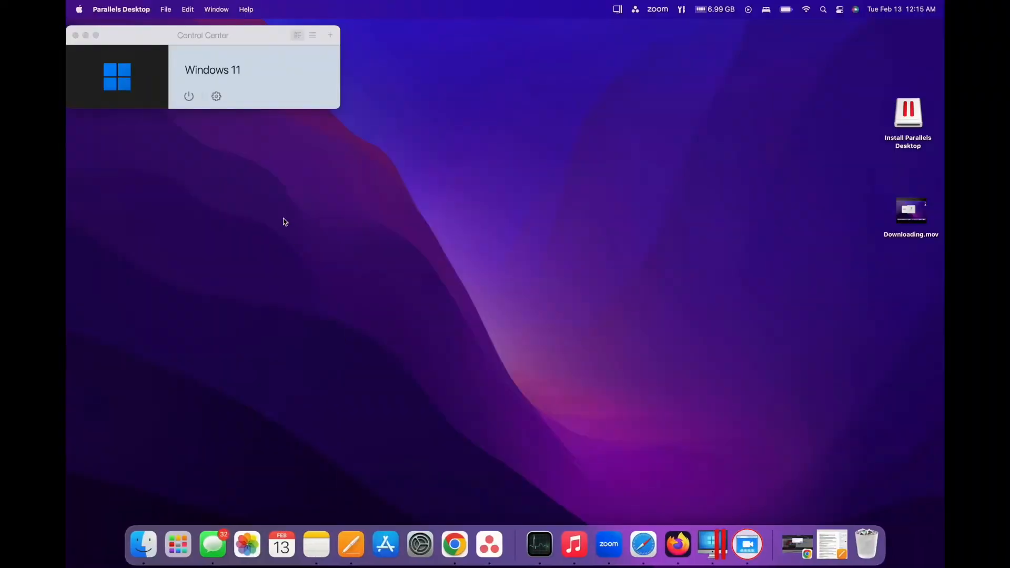
Create a new virtual machine, getting Windows 11 from Microsoft and starting the Windows install.
left_click(330, 35)
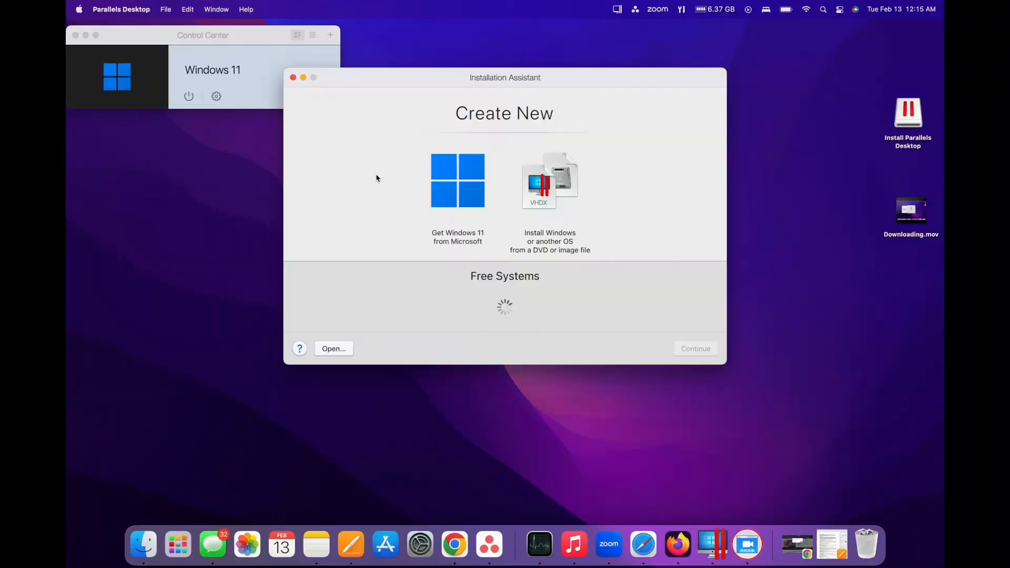
left_click(457, 180)
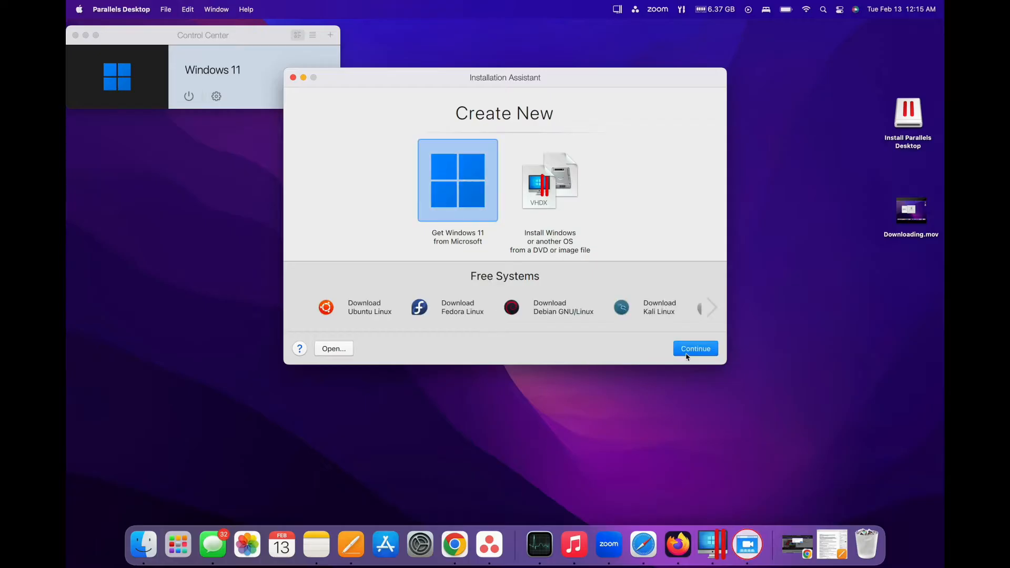
left_click(695, 349)
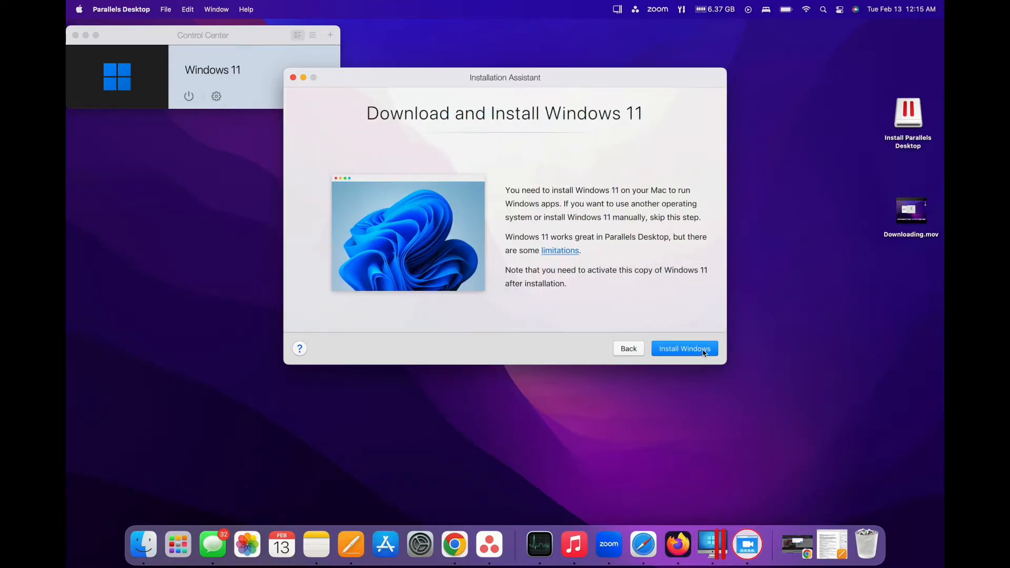
left_click(684, 348)
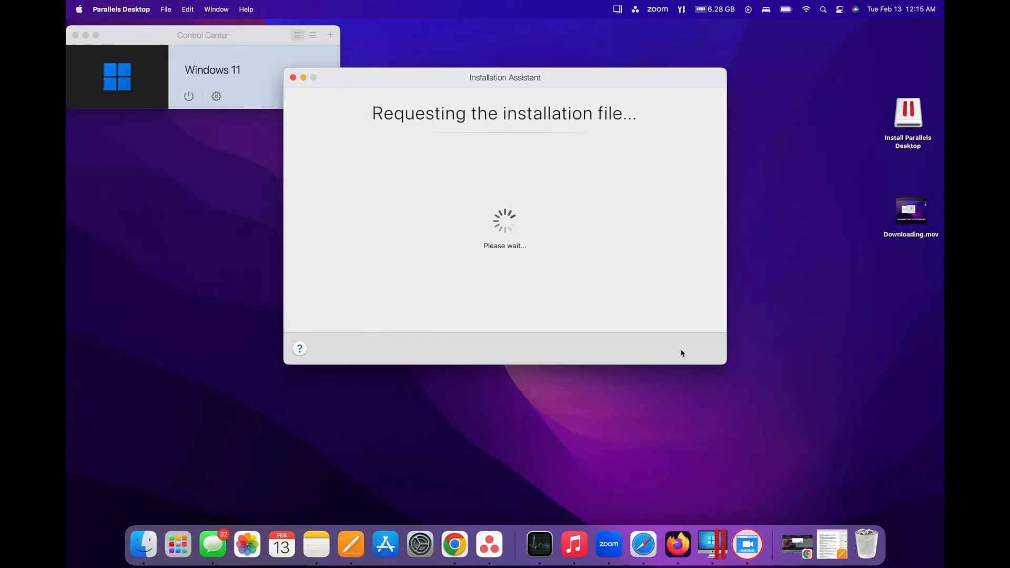
In the VM's Hardware > CPU & Memory settings, switch to Manual with 8 GB of memory.
left_click(217, 97)
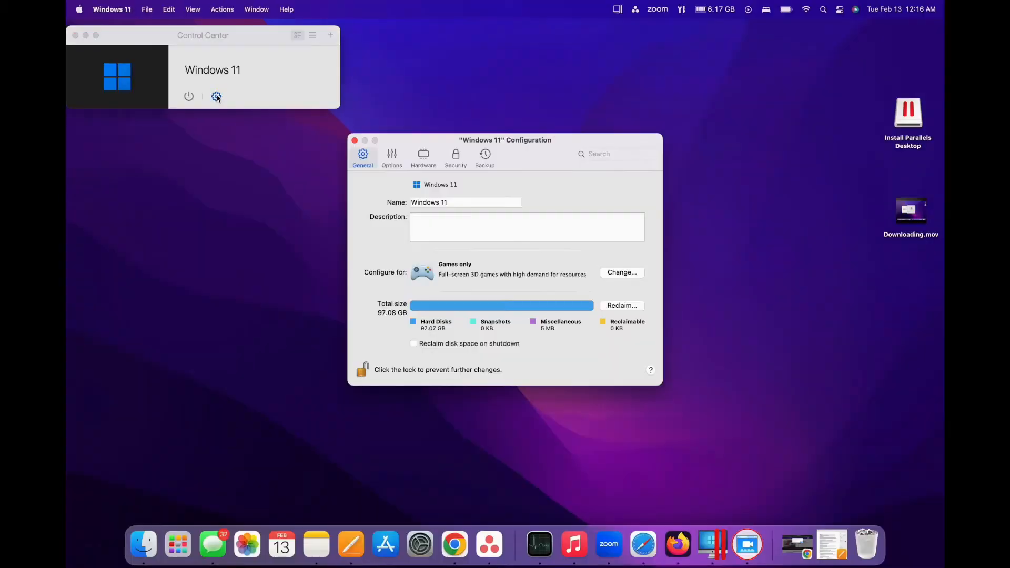
left_click(423, 157)
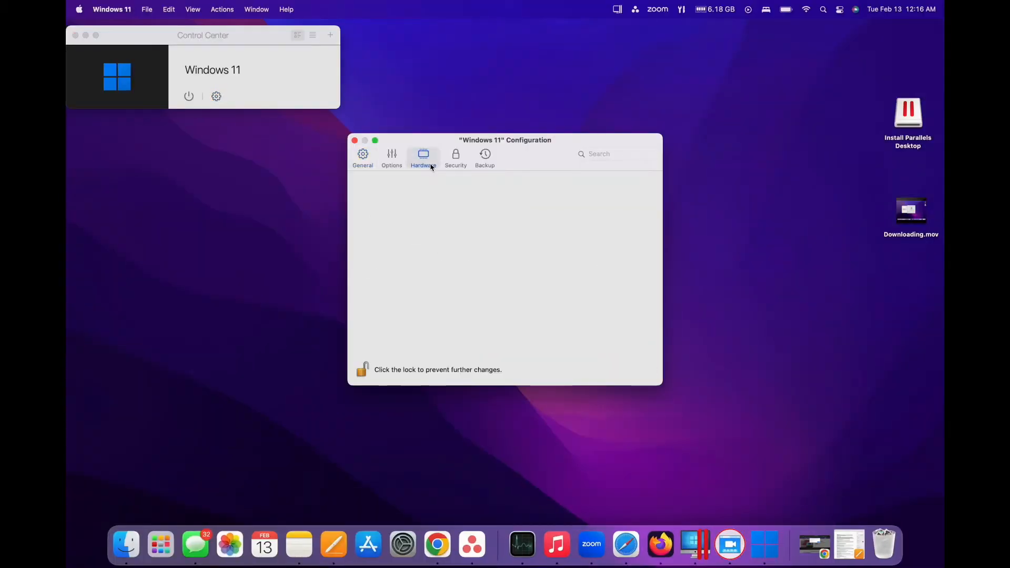
left_click(423, 158)
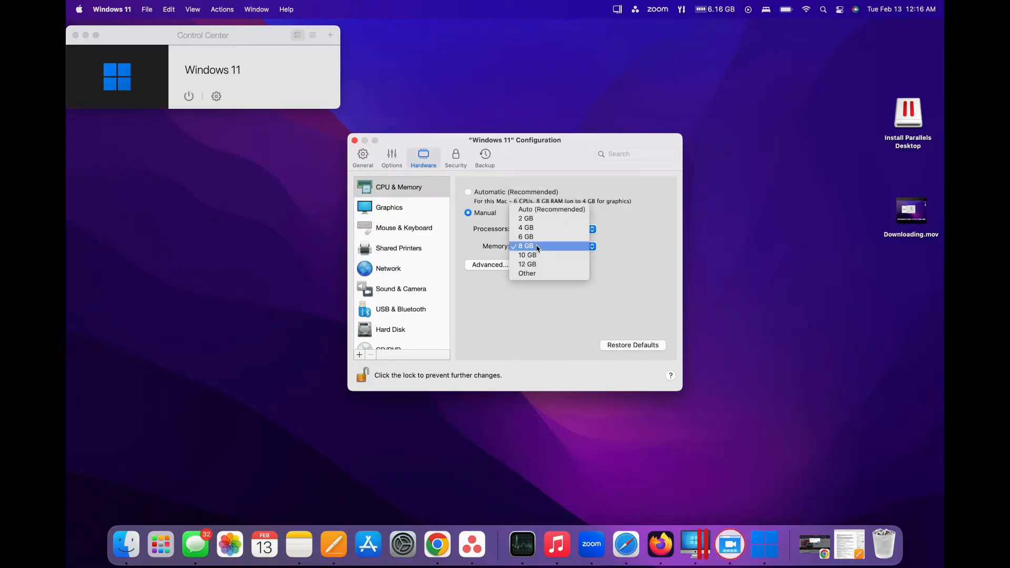
left_click(527, 246)
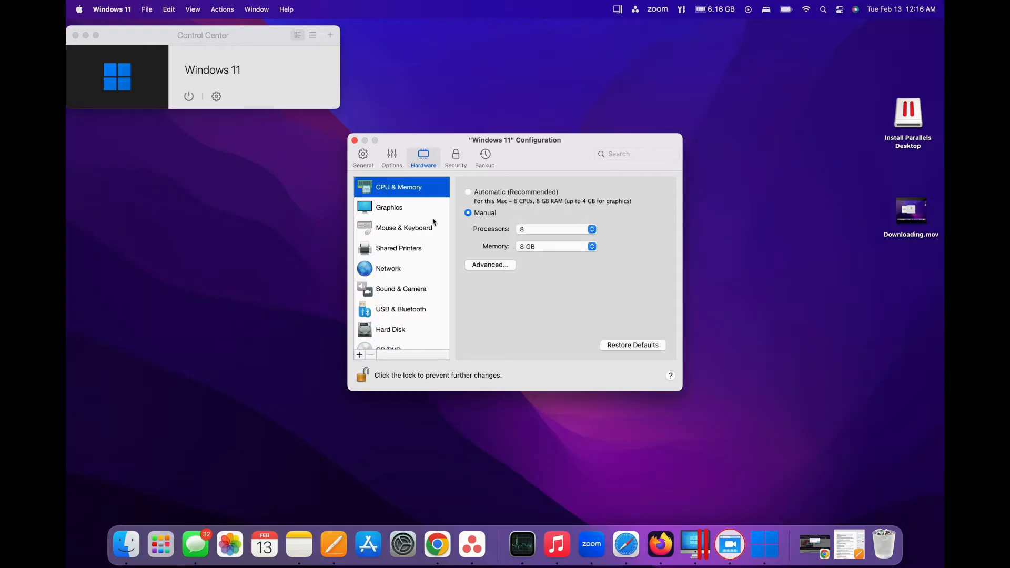
left_click(363, 157)
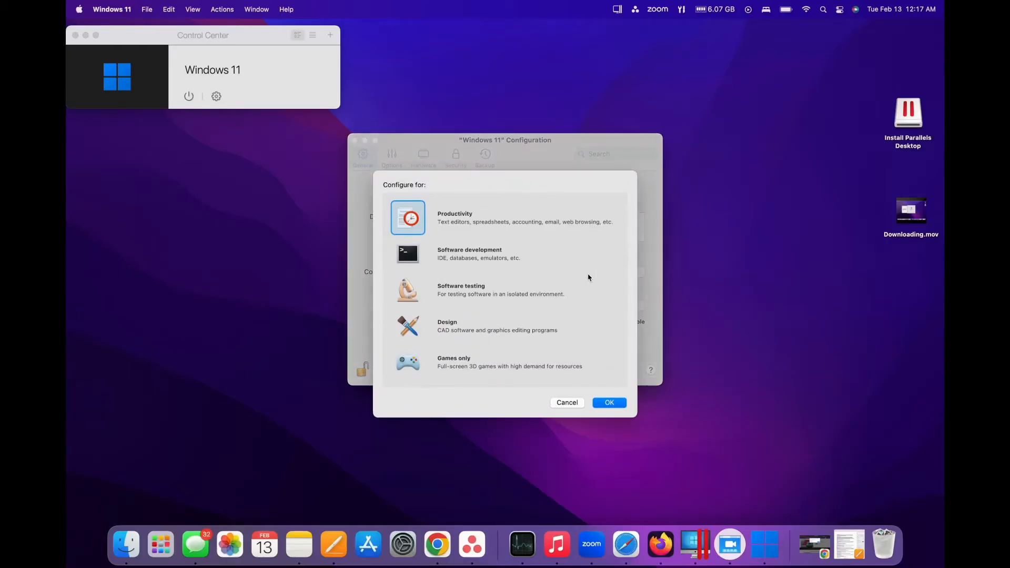
Set the VM's Configure for profile to Games only and confirm.
left_click(408, 362)
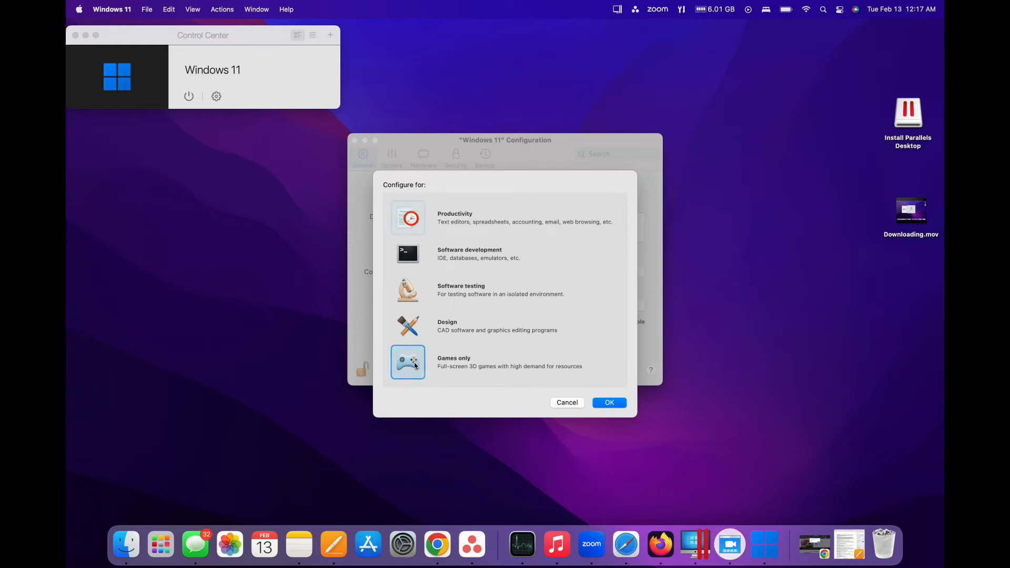
left_click(608, 402)
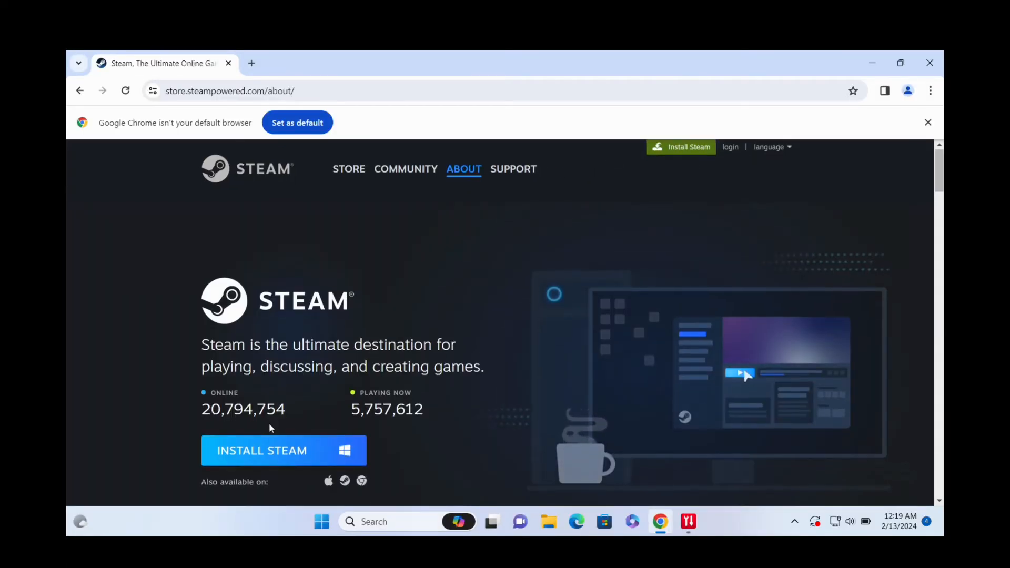
Download the Steam installer for Windows from store.steampowered.com/about.
left_click(283, 450)
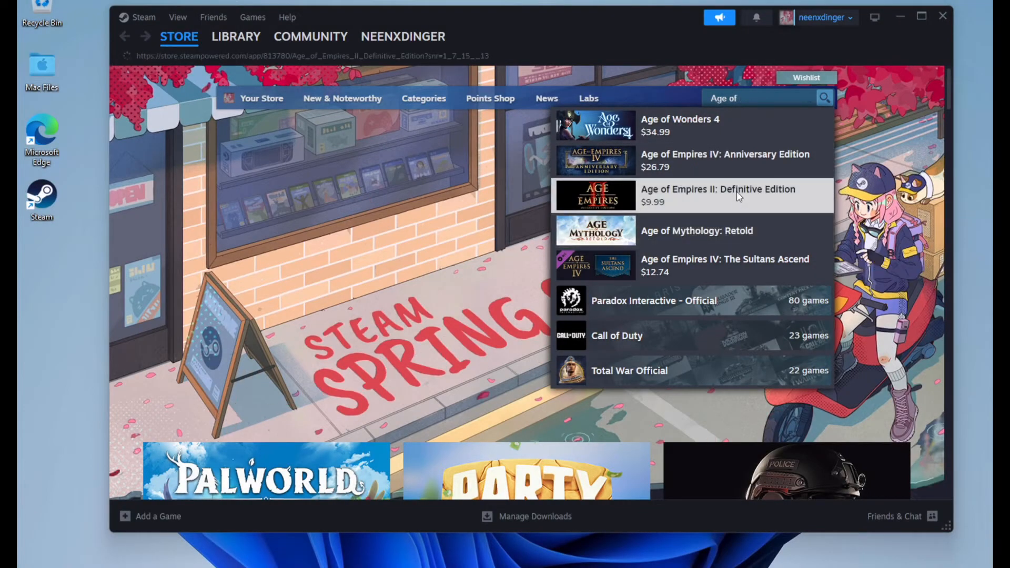
Go to the Age of Empires II: Definitive Edition store page and then its Library entry.
left_click(718, 196)
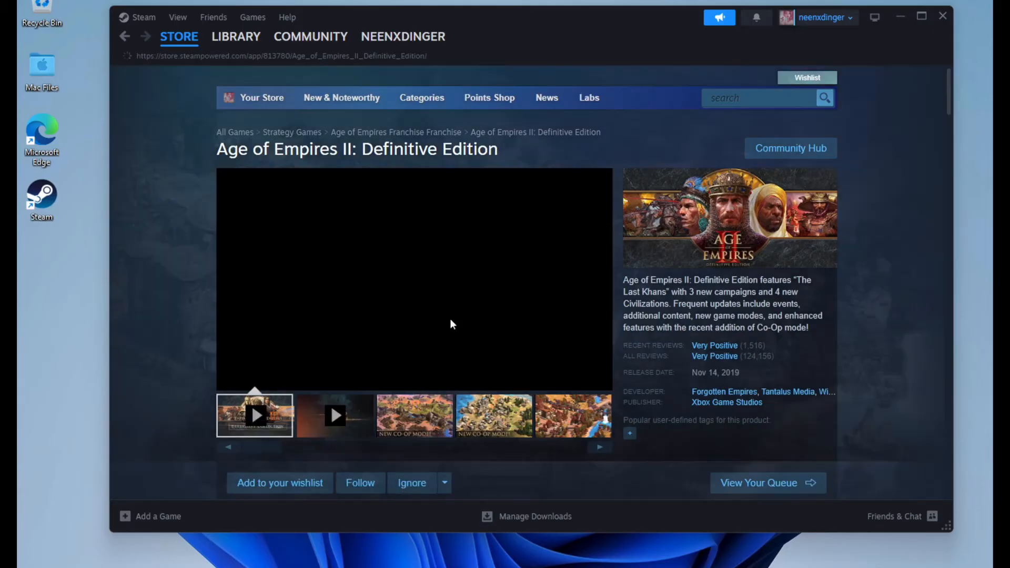
scroll("down", 3)
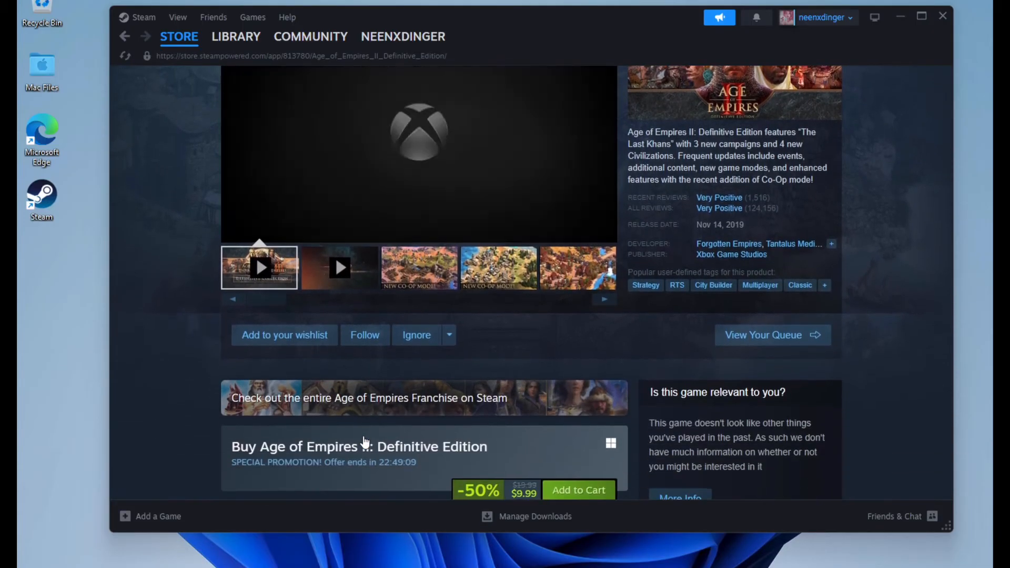
left_click(235, 36)
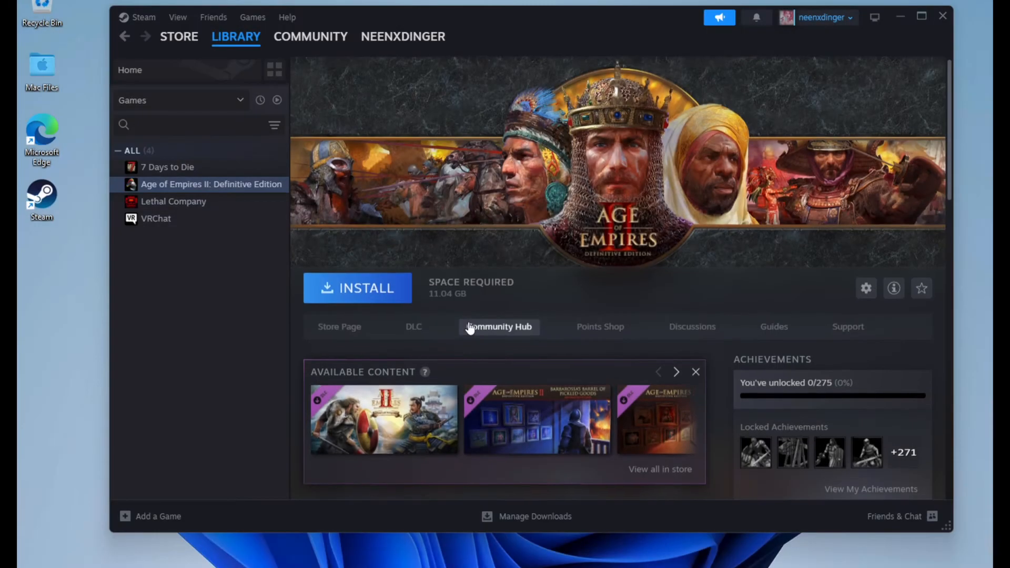
Install Age of Empires II: Definitive Edition to Local Drive (C:).
left_click(357, 288)
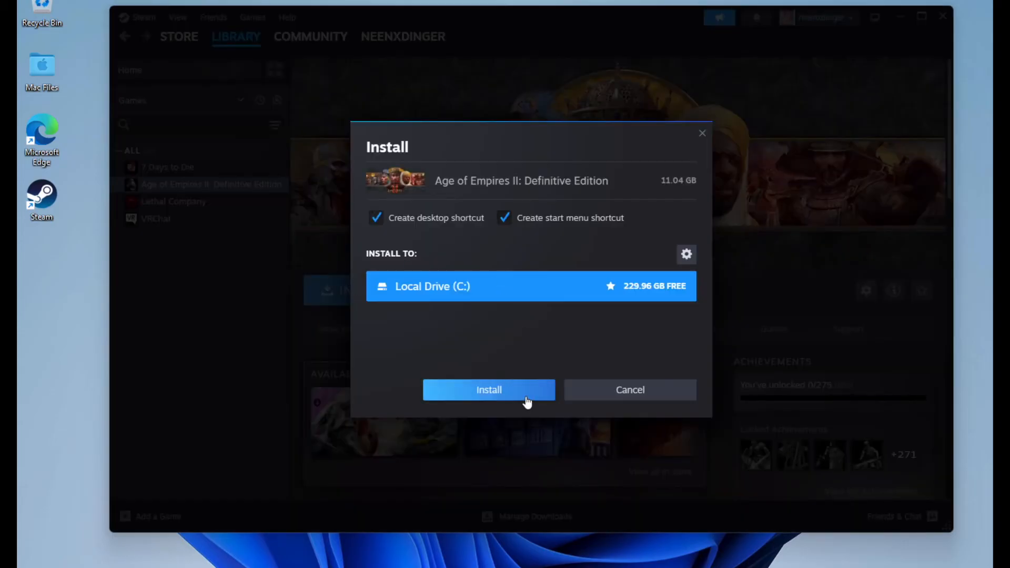
left_click(488, 390)
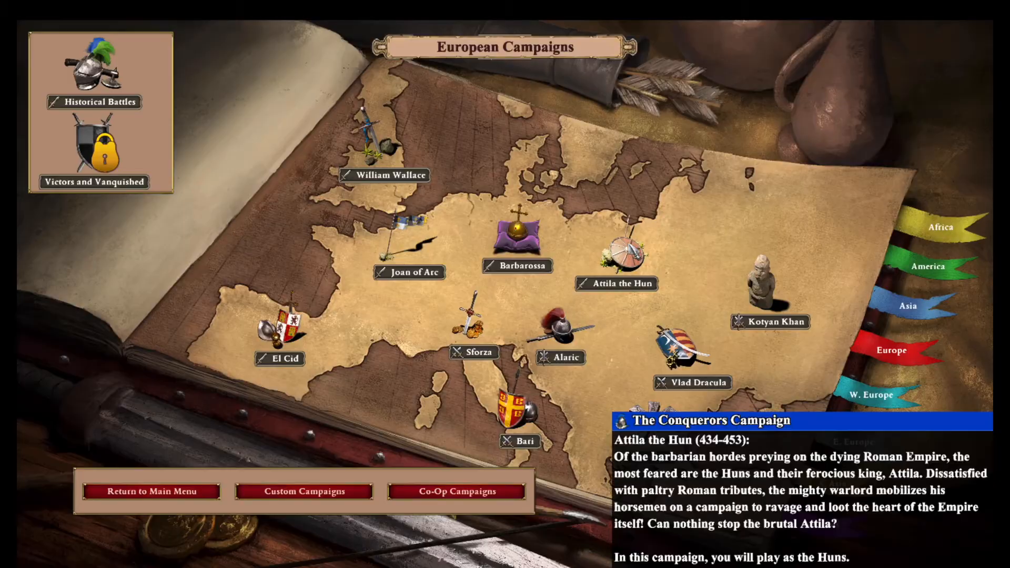